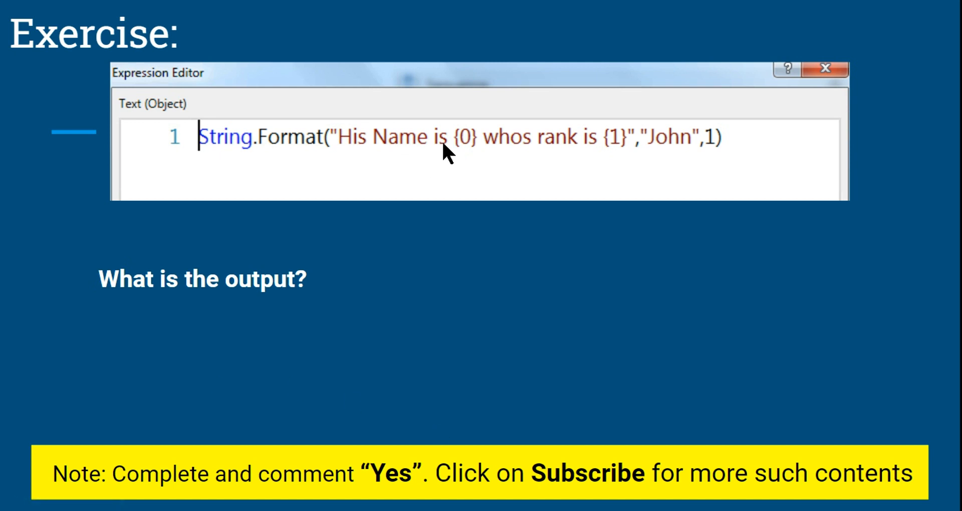
{"action": "mouse_move", "coordinate": [494, 153]}
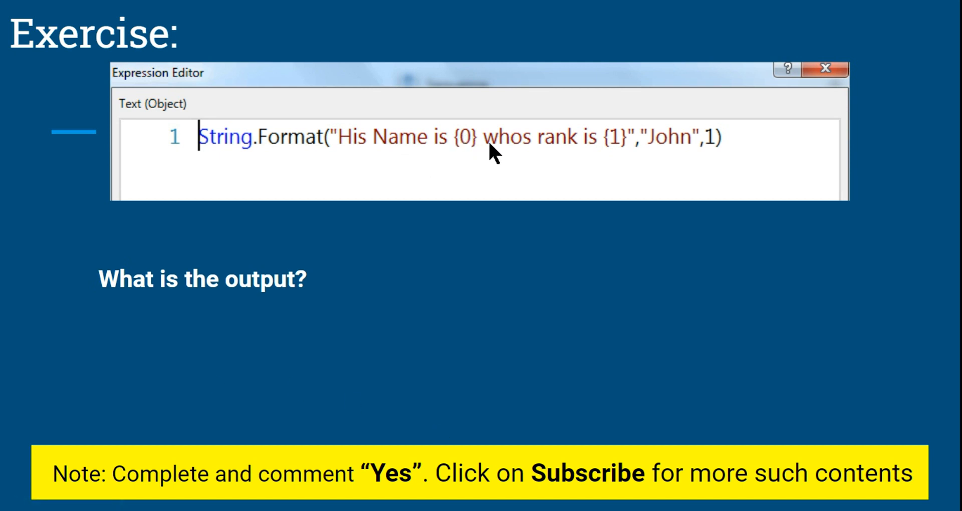
{"action": "mouse_move", "coordinate": [617, 145]}
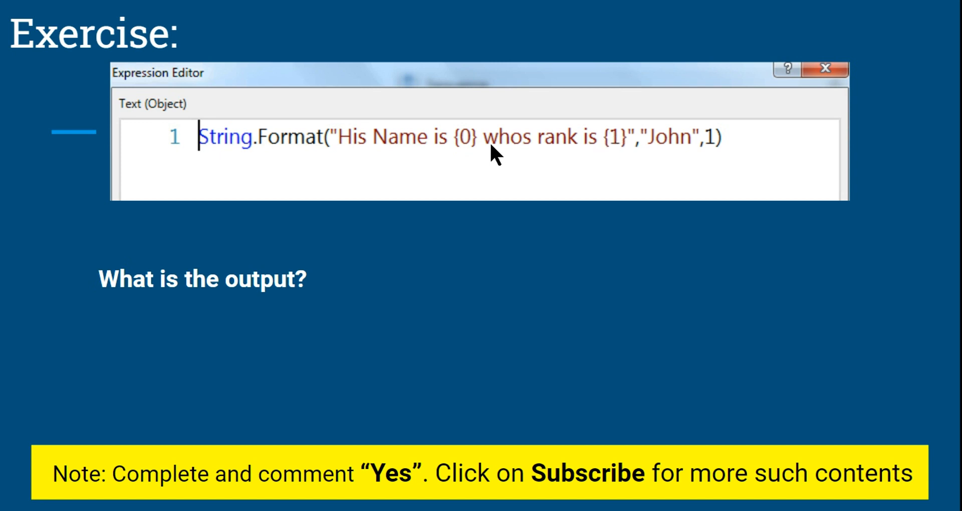
{"action": "mouse_move", "coordinate": [464, 162]}
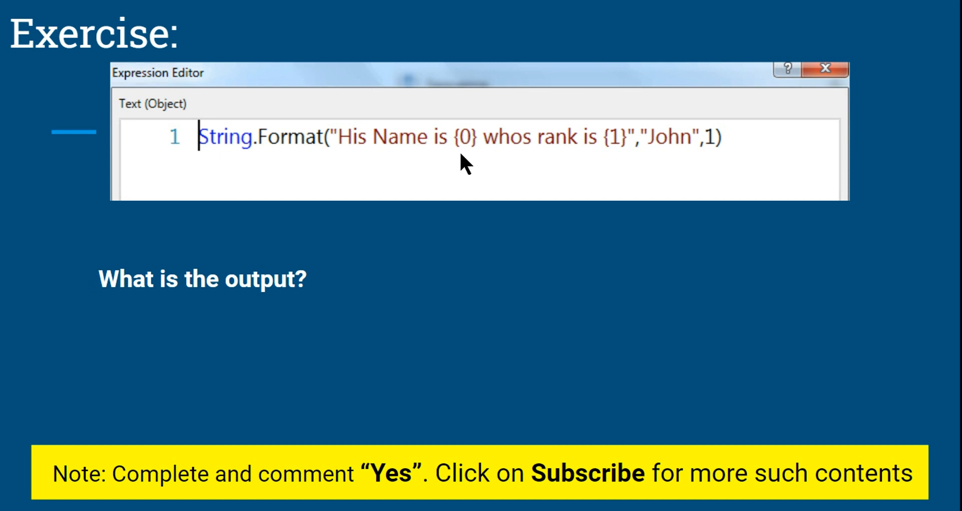
{"action": "mouse_move", "coordinate": [626, 151]}
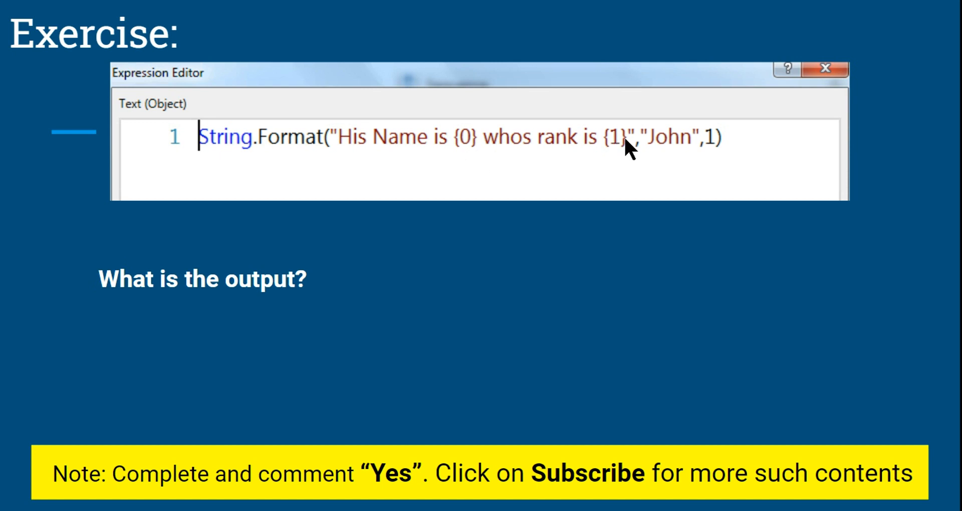
{"action": "mouse_move", "coordinate": [688, 148]}
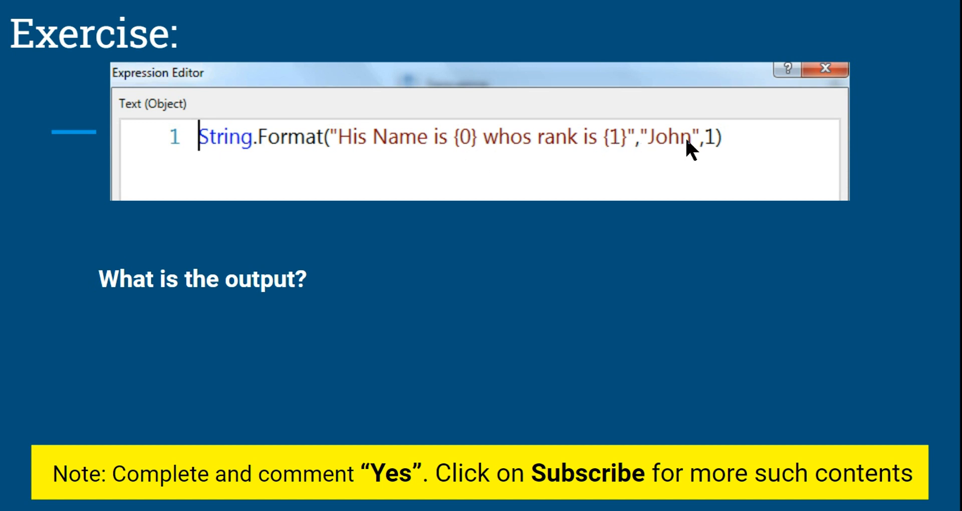
{"action": "mouse_move", "coordinate": [665, 192]}
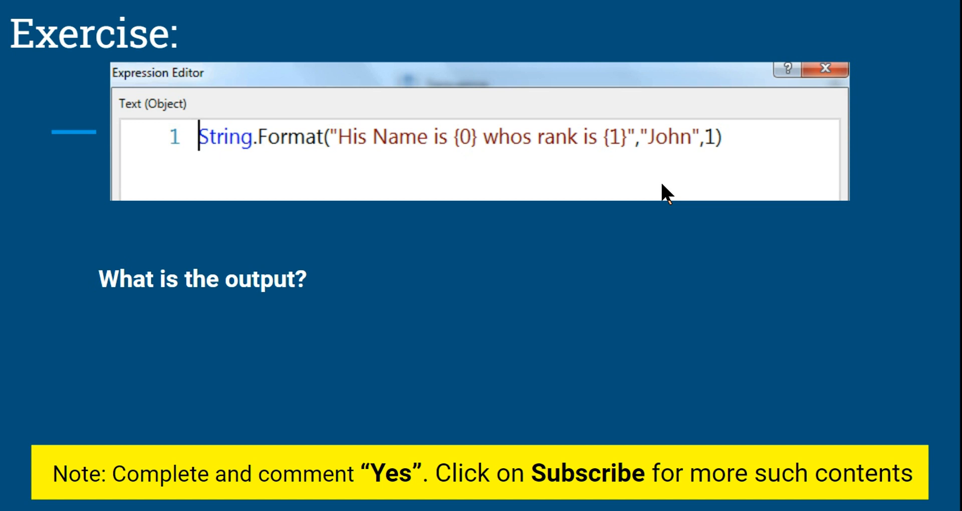
{"action": "mouse_move", "coordinate": [642, 173]}
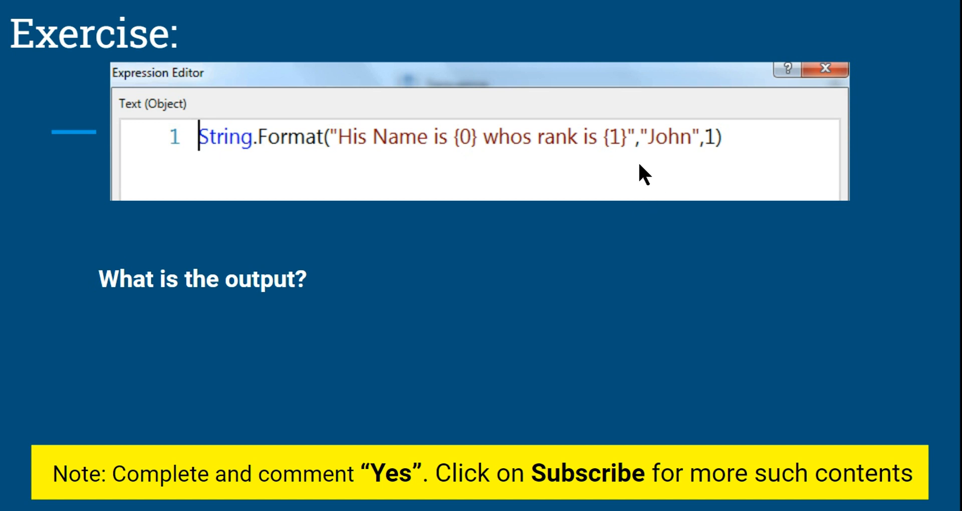
{"action": "mouse_move", "coordinate": [301, 184]}
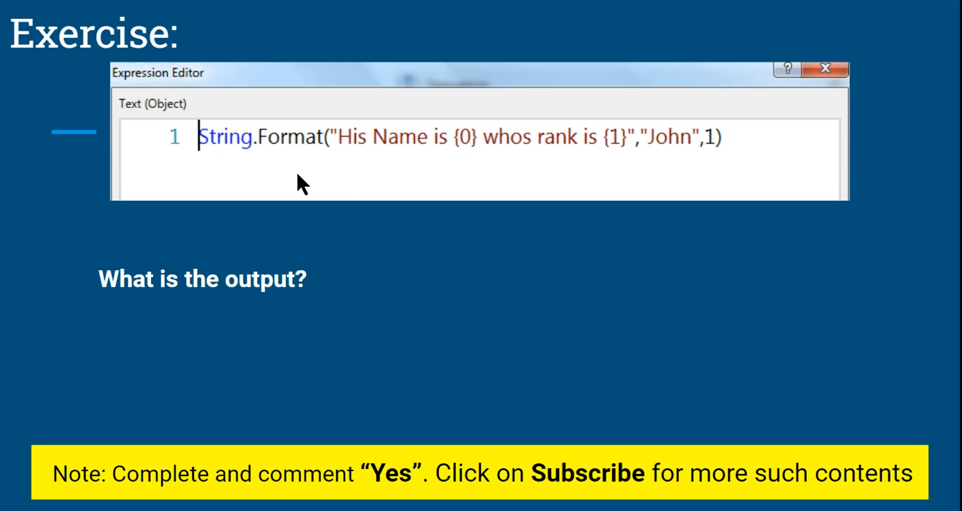
{"action": "mouse_move", "coordinate": [463, 151]}
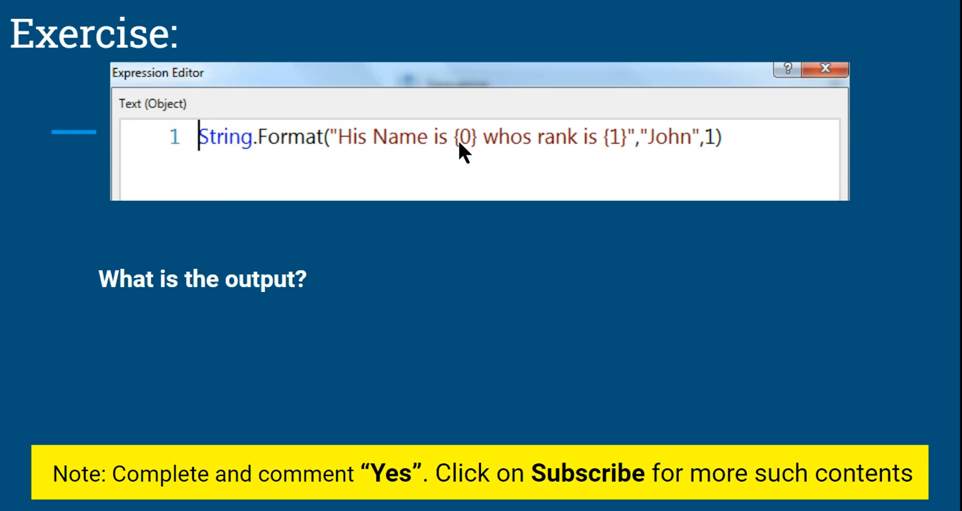
{"action": "mouse_move", "coordinate": [599, 164]}
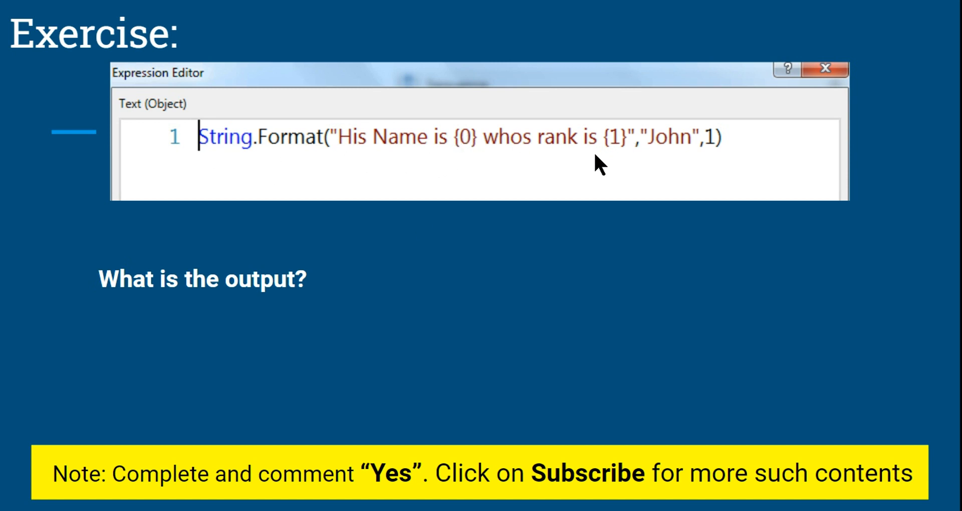
{"action": "mouse_move", "coordinate": [720, 158]}
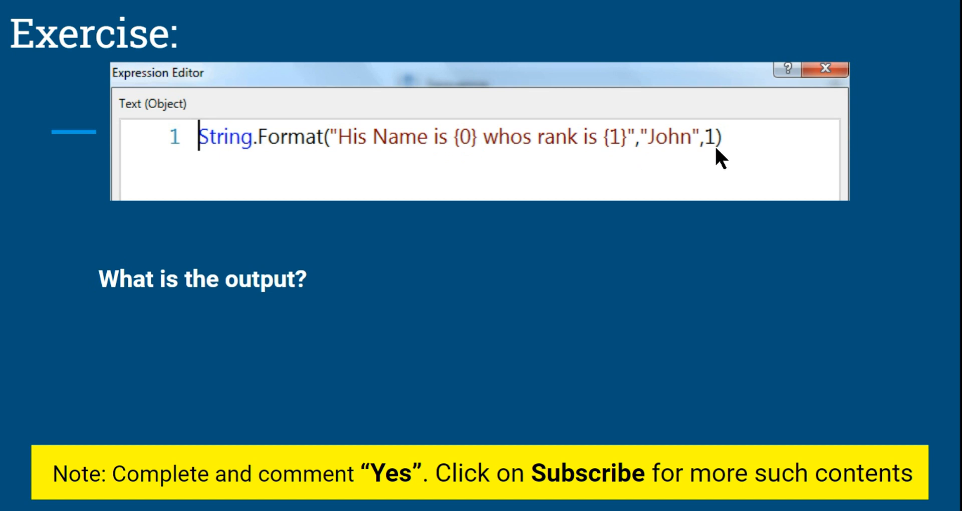
{"action": "mouse_move", "coordinate": [685, 173]}
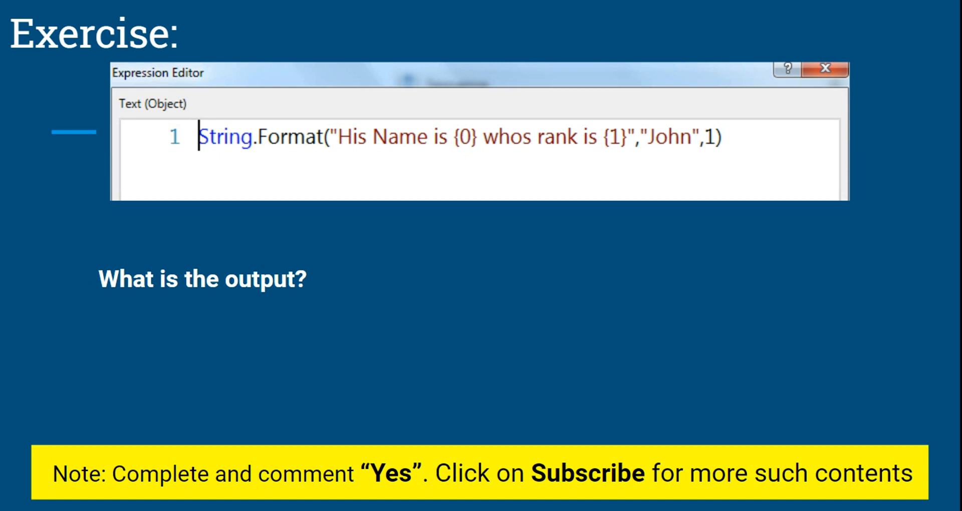
{"action": "mouse_move", "coordinate": [626, 162]}
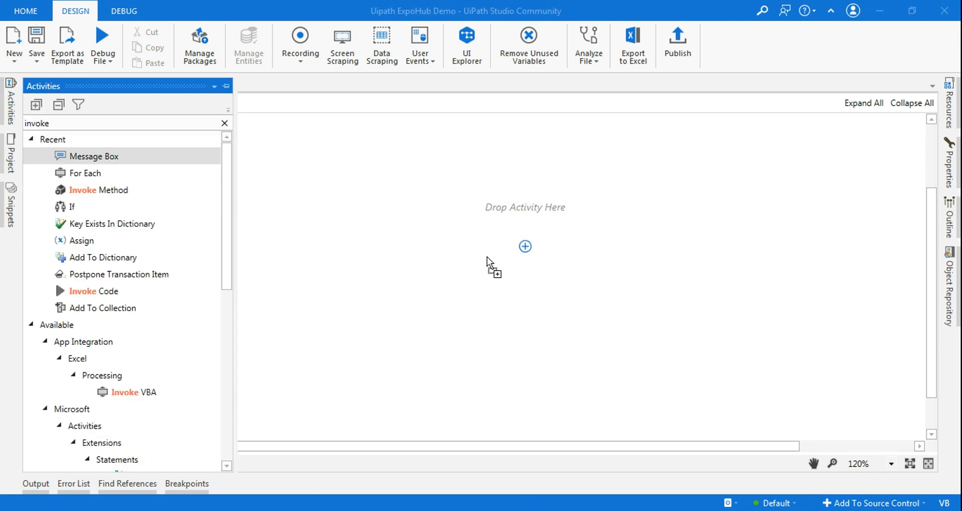
Step: Add a Message Box activity to the workflow and begin editing its text expression
{"action": "left_click_drag", "start_coordinate": [95, 157], "coordinate": [524, 247]}
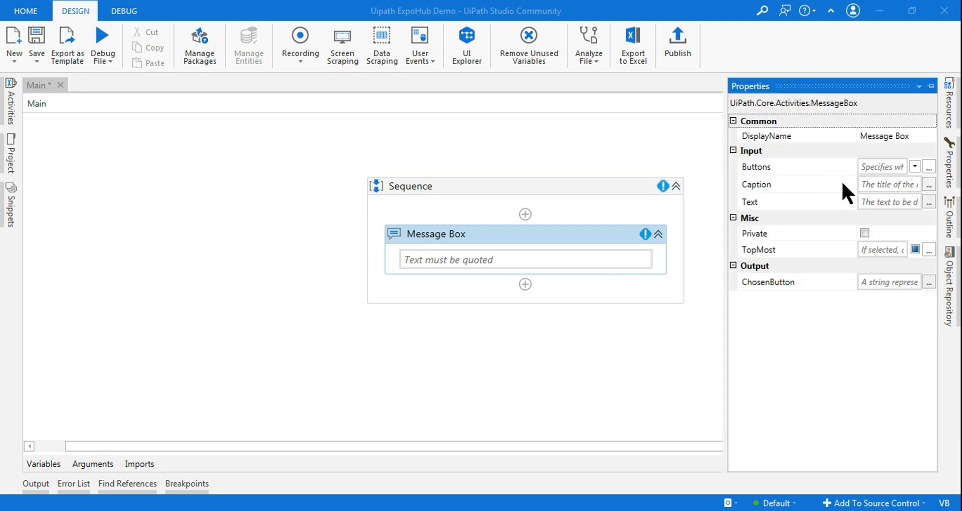
{"action": "left_click", "coordinate": [929, 202]}
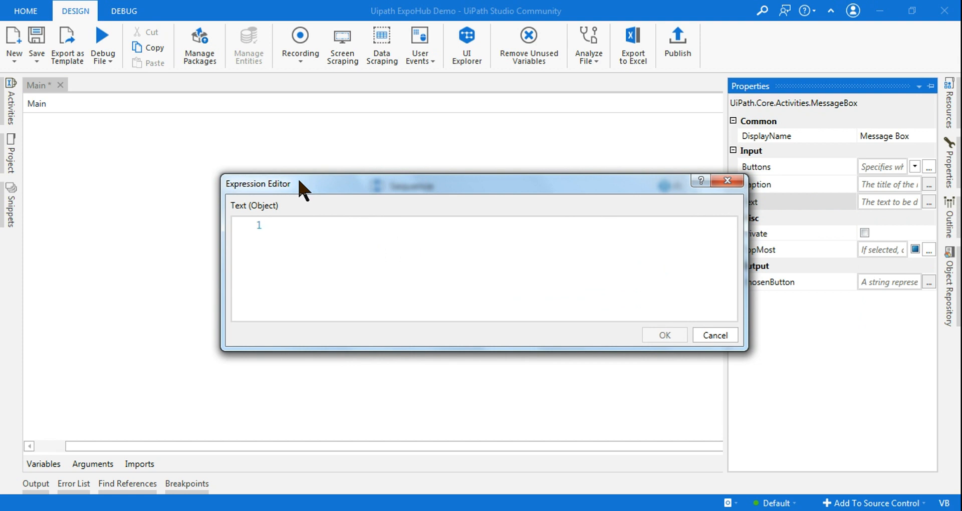
Step: Enter String.Format("His Name is {0}","John") as the message text and confirm it
{"action": "type", "text": "String"}
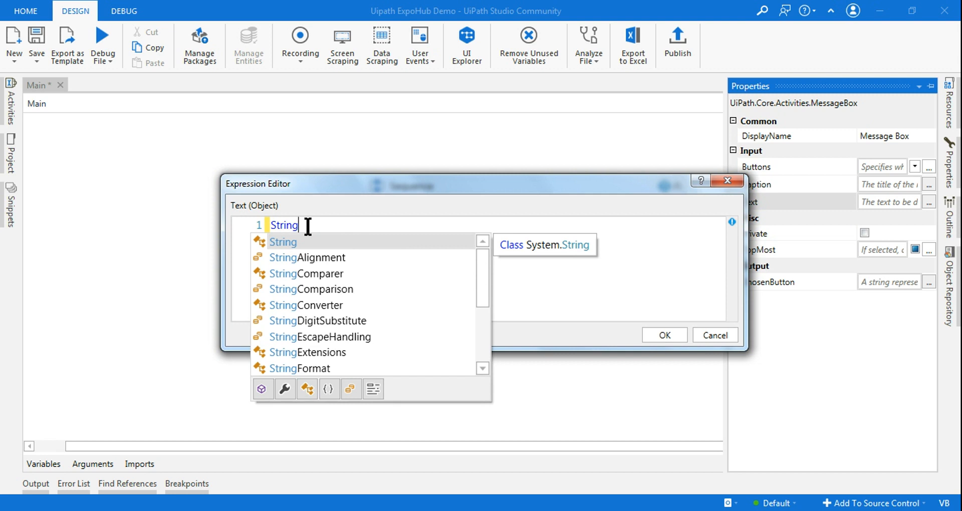
{"action": "type", "text": ".Format"}
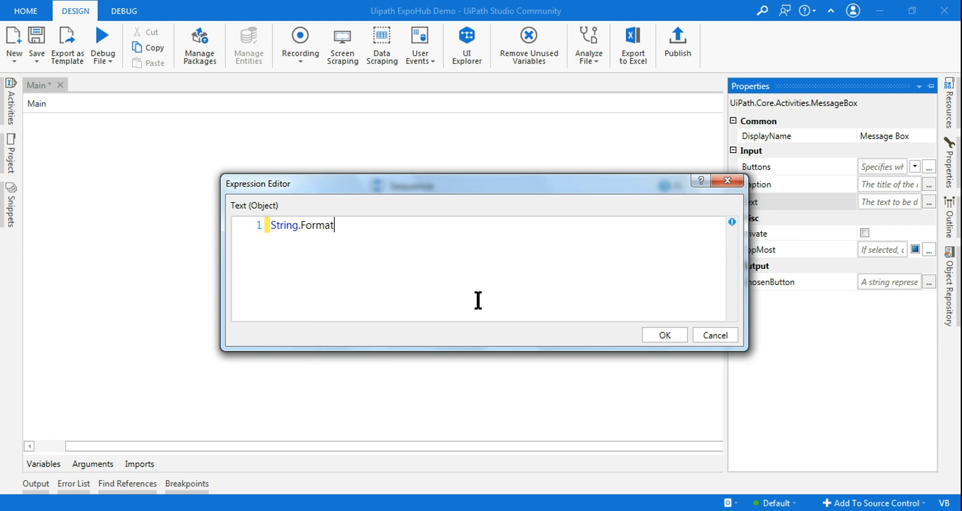
{"action": "type", "text": "()"}
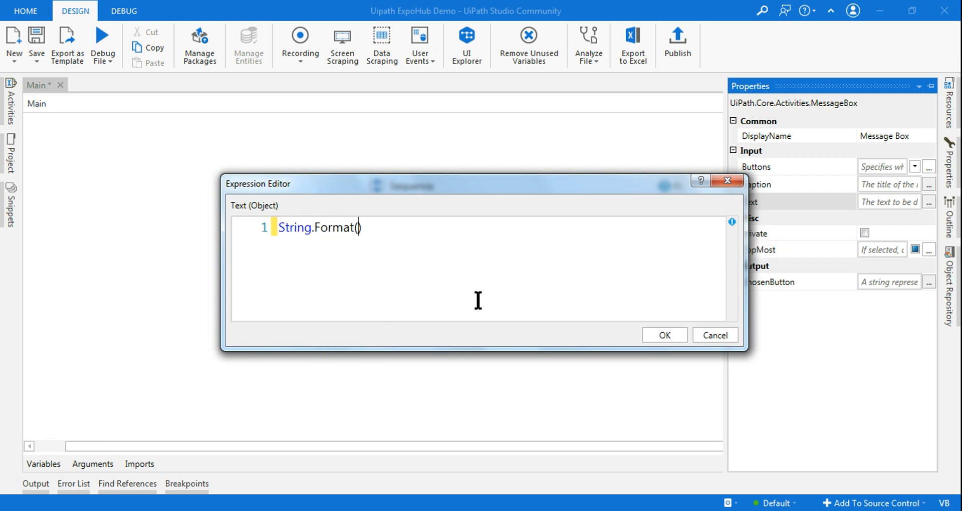
{"action": "type", "text": "\"\""}
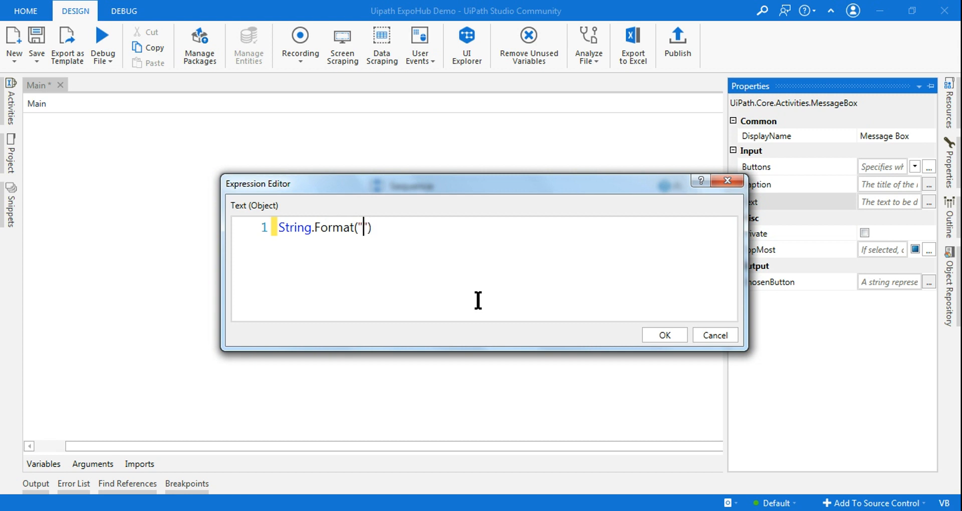
{"action": "type", "text": "His Name is"}
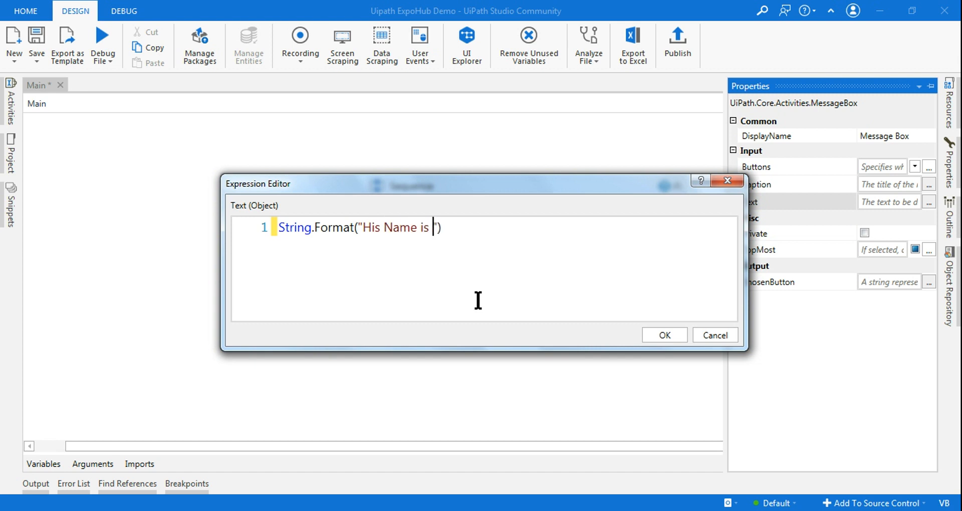
{"action": "type", "text": "{}"}
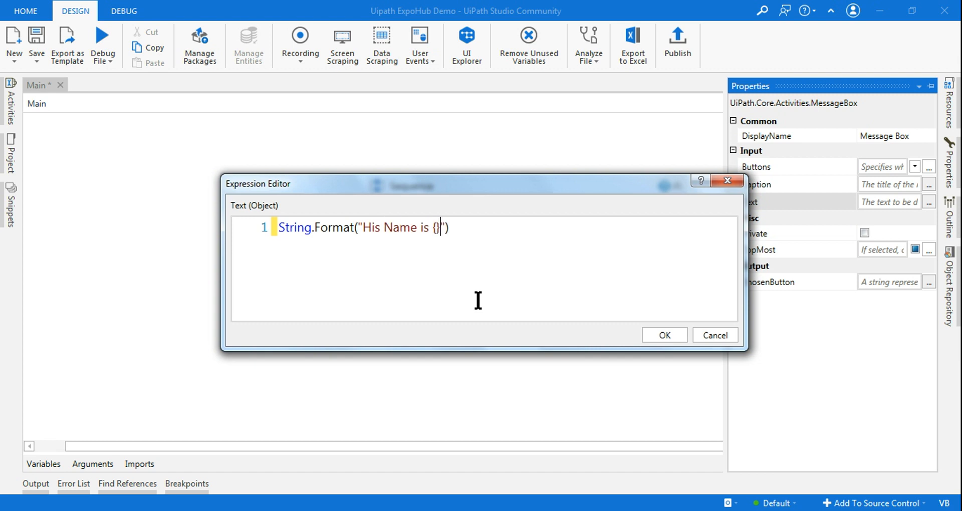
{"action": "type", "text": "0"}
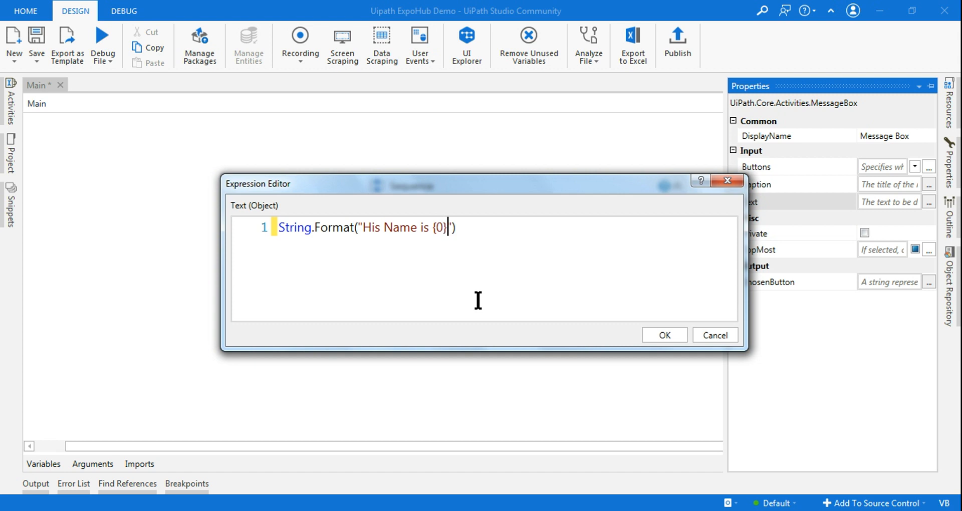
{"action": "type", "text": ","}
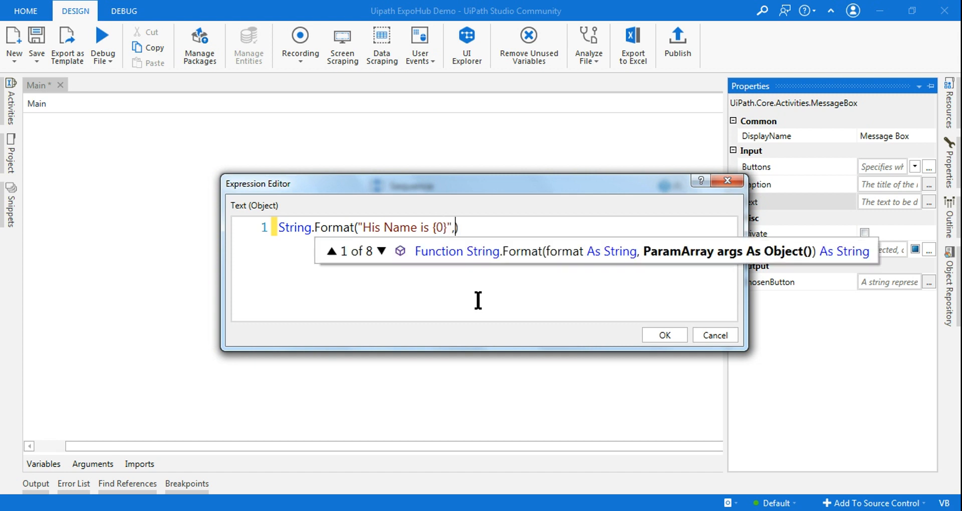
{"action": "type", "text": "\"\""}
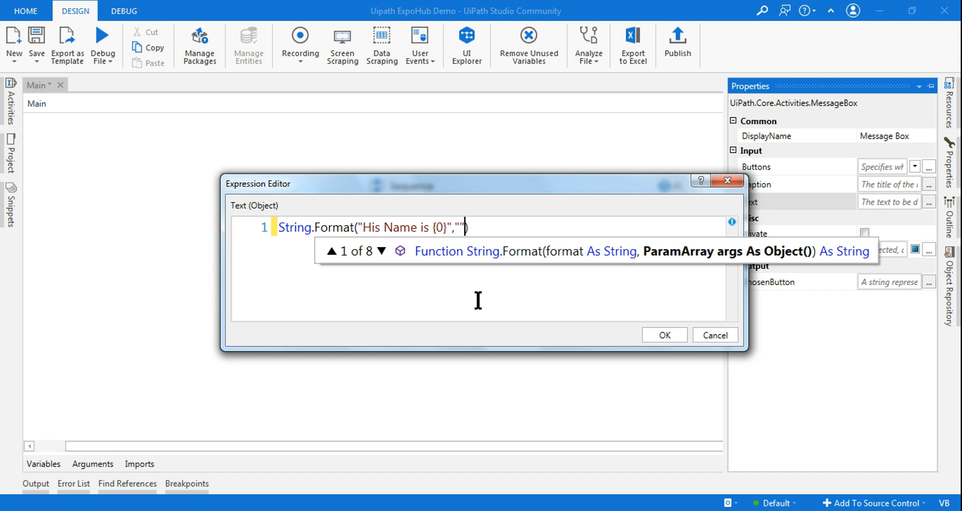
{"action": "type", "text": "John"}
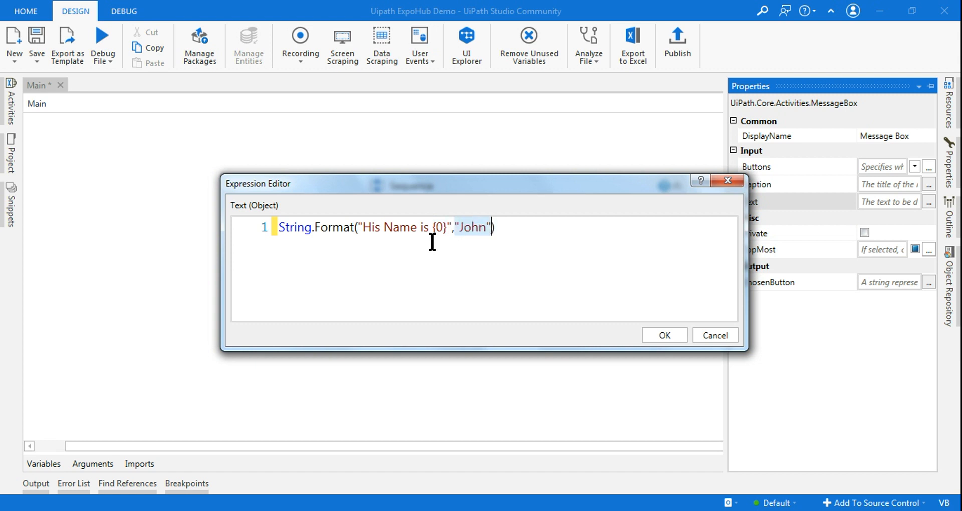
{"action": "left_click", "coordinate": [664, 335]}
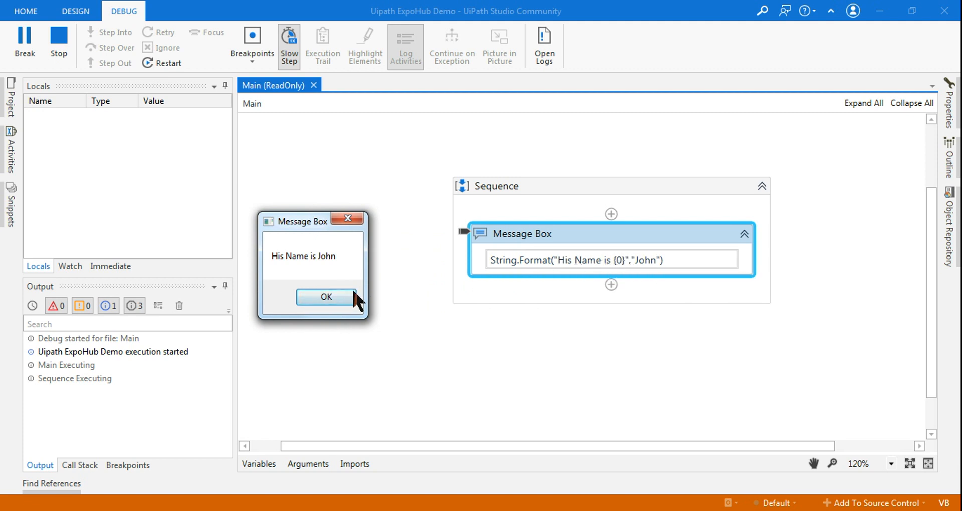
Step: Dismiss the run's message box reading "His Name is John"
{"action": "left_click", "coordinate": [326, 296]}
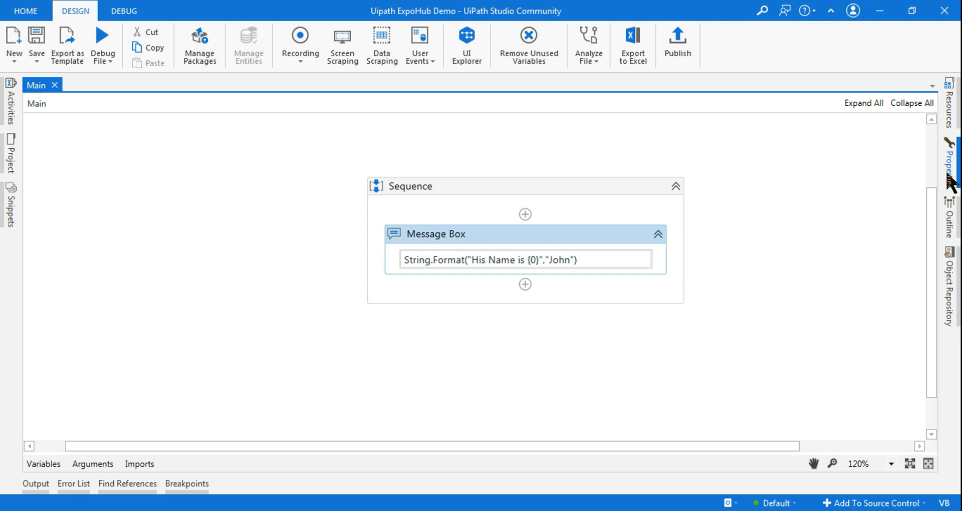
Step: Extend the format string to "His Name is {0} who's rank is {1}"
{"action": "left_click", "coordinate": [949, 162]}
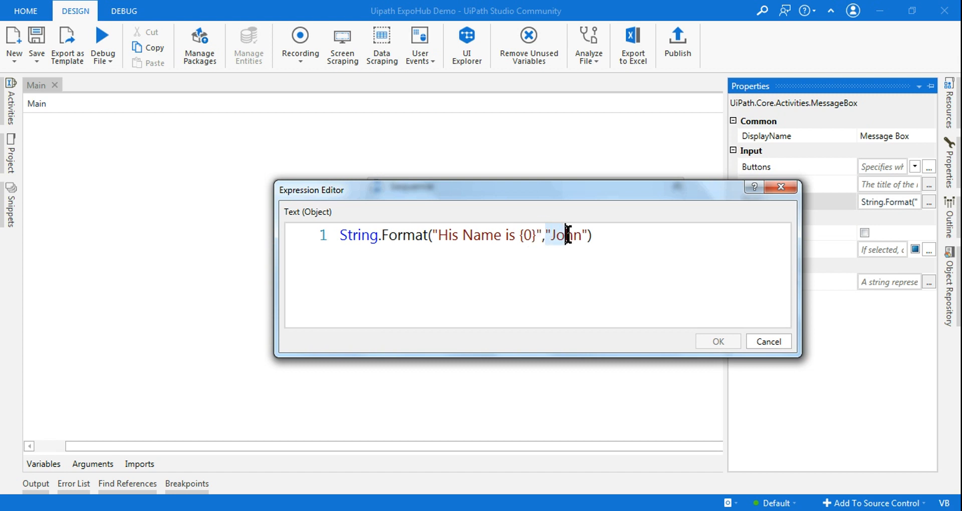
{"action": "double_click", "coordinate": [564, 235]}
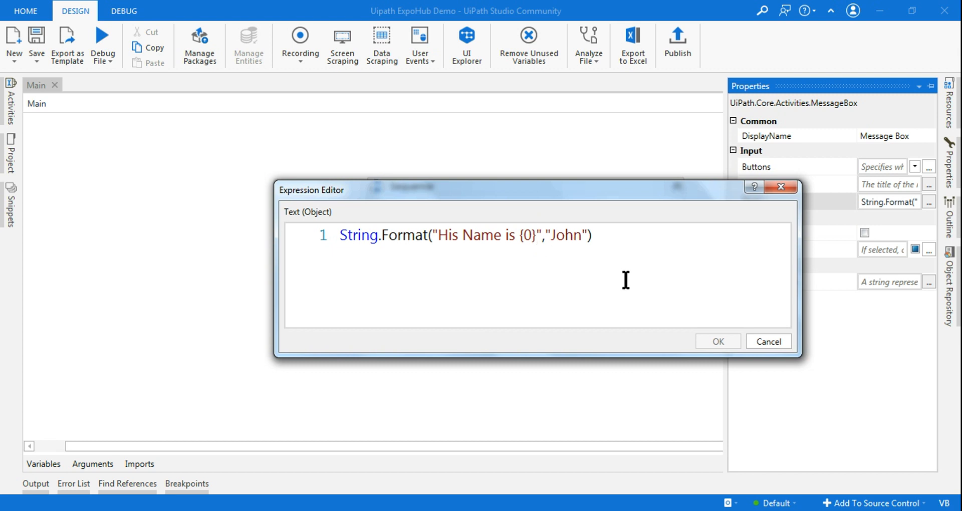
{"action": "type", "text": "who"}
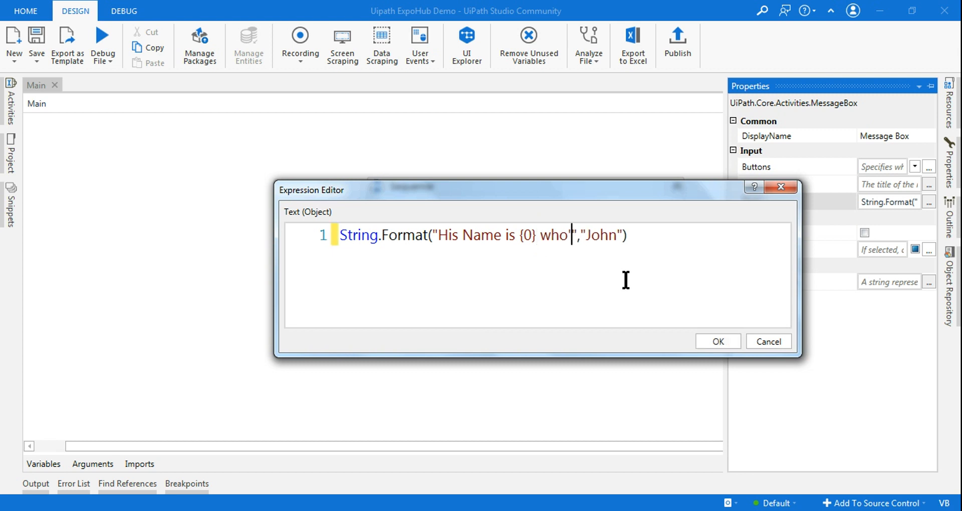
{"action": "type", "text": "'s rank is"}
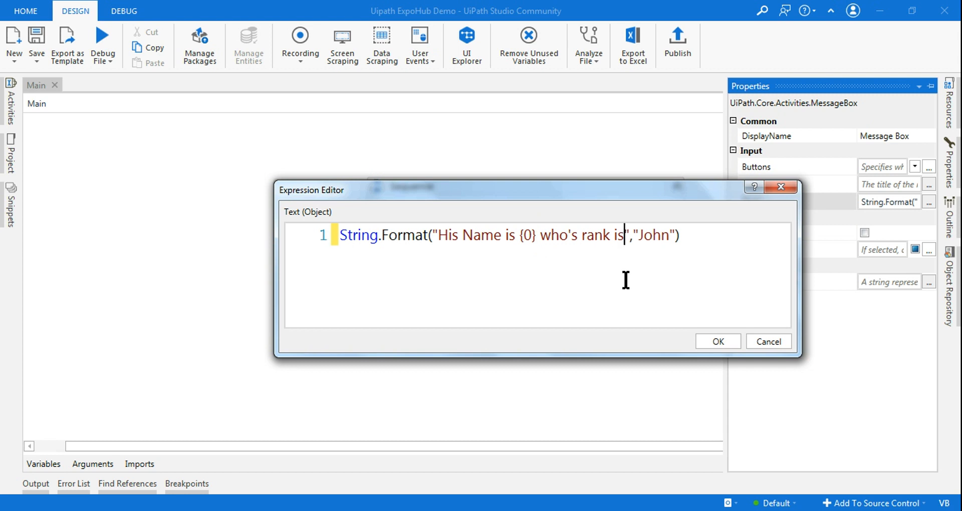
{"action": "type", "text": "}"}
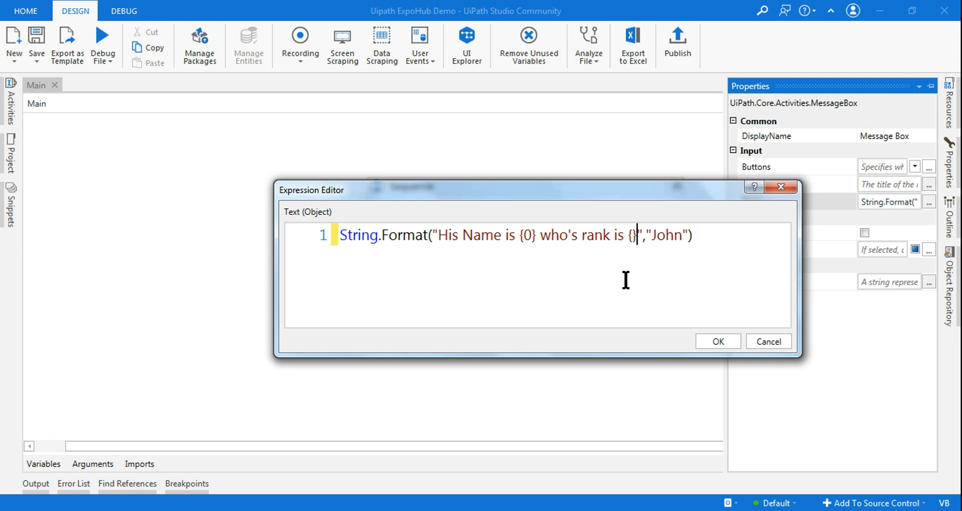
{"action": "type", "text": "1"}
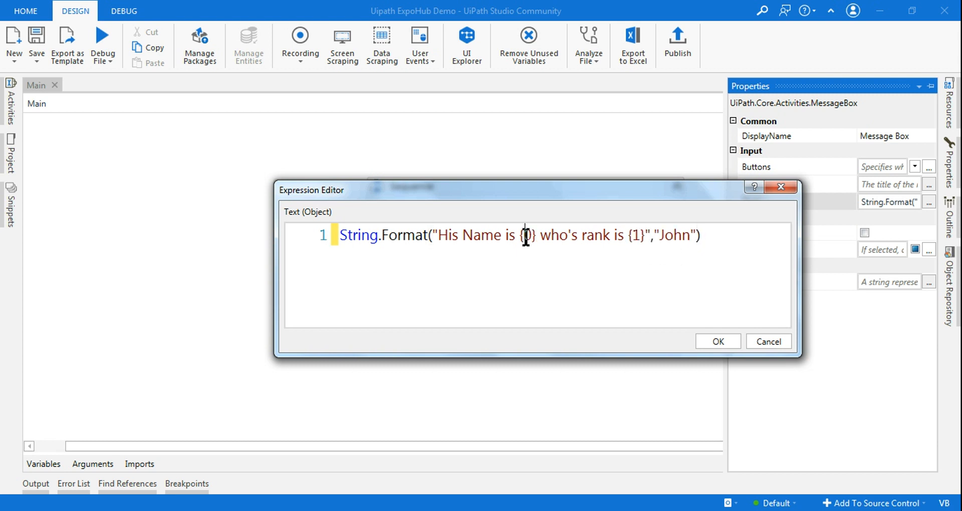
Step: Add 100 as the second format argument after "John" and confirm the expression
{"action": "double_click", "coordinate": [672, 234]}
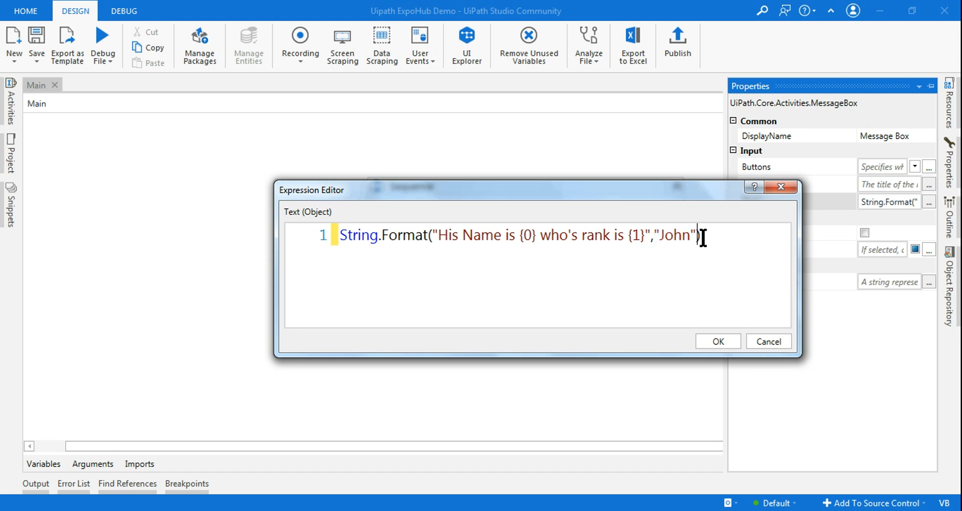
{"action": "type", "text": ","}
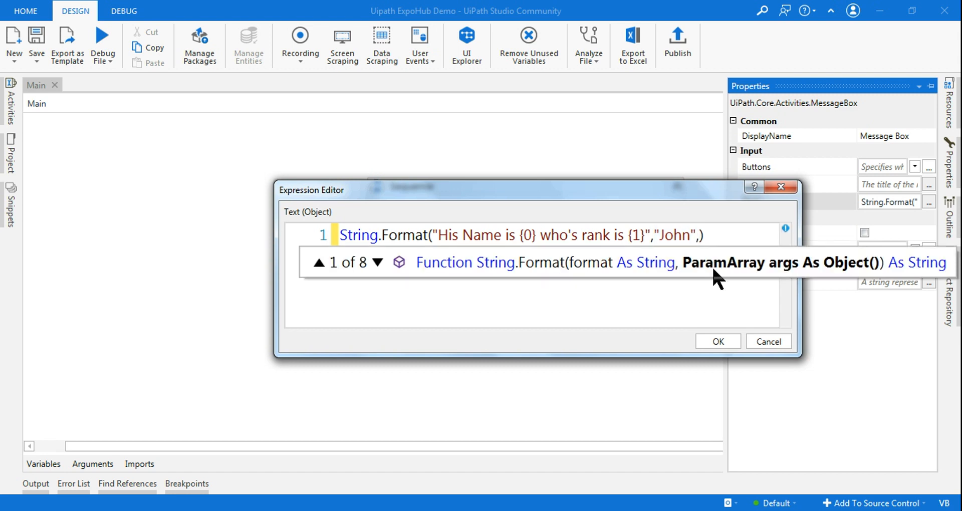
{"action": "type", "text": "10"}
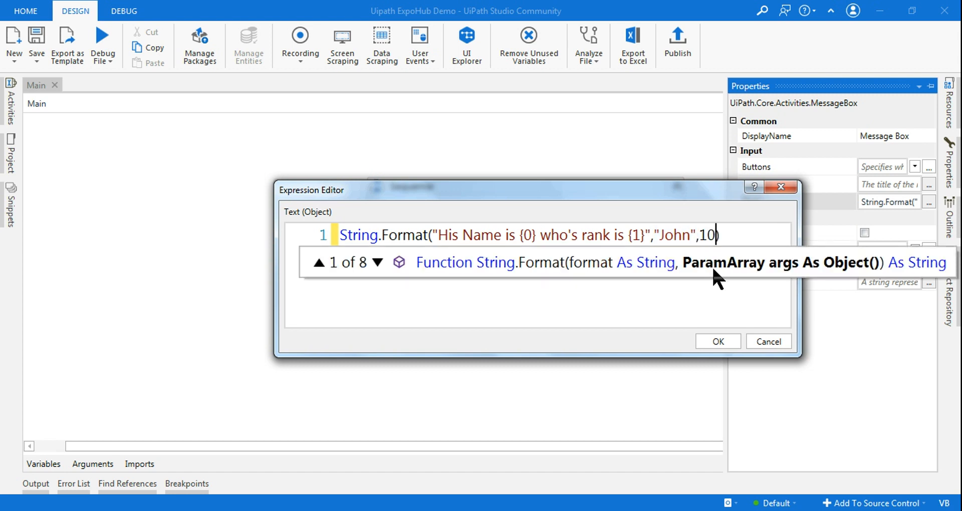
{"action": "type", "text": "0"}
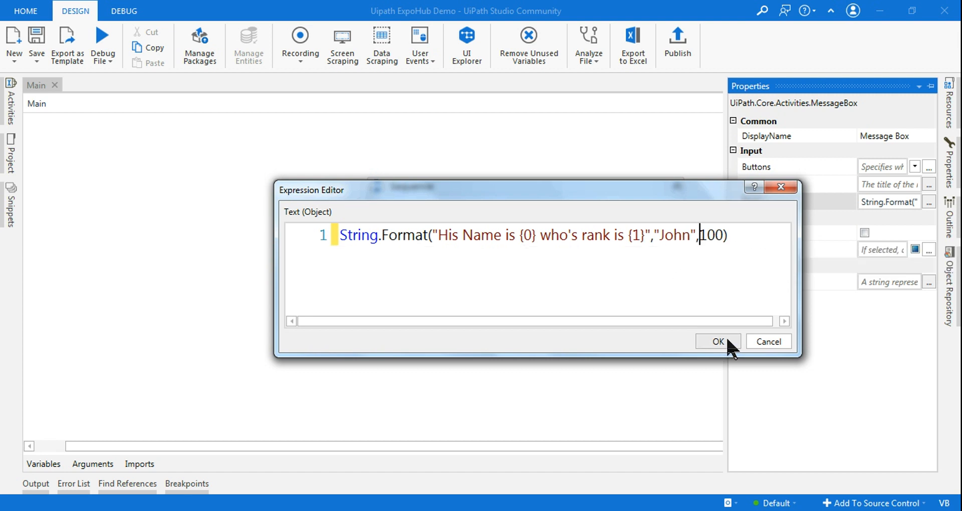
{"action": "left_click", "coordinate": [718, 342]}
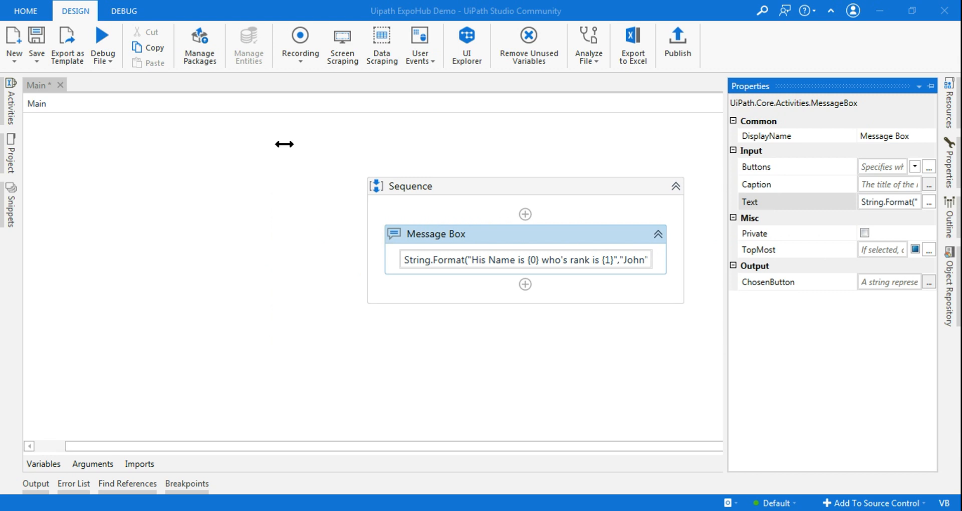
{"action": "left_click", "coordinate": [102, 44]}
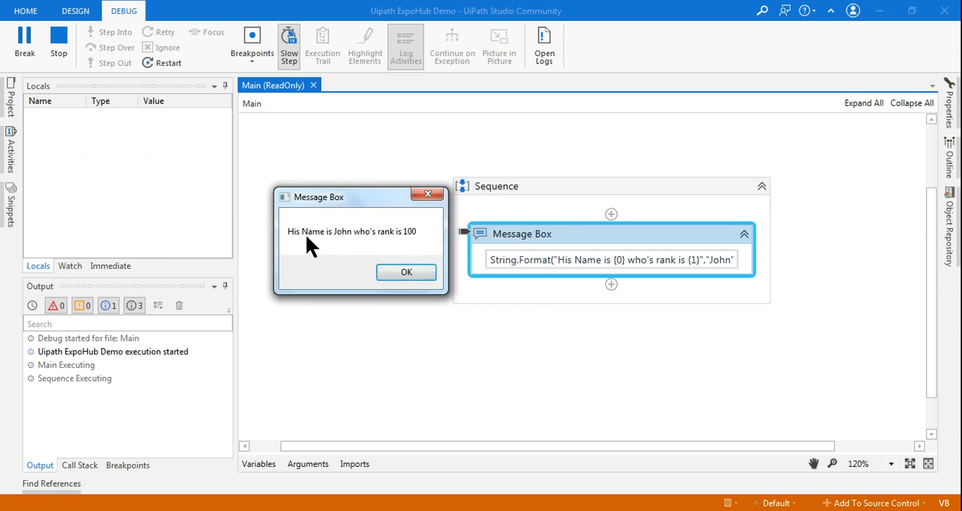
{"action": "mouse_move", "coordinate": [433, 245]}
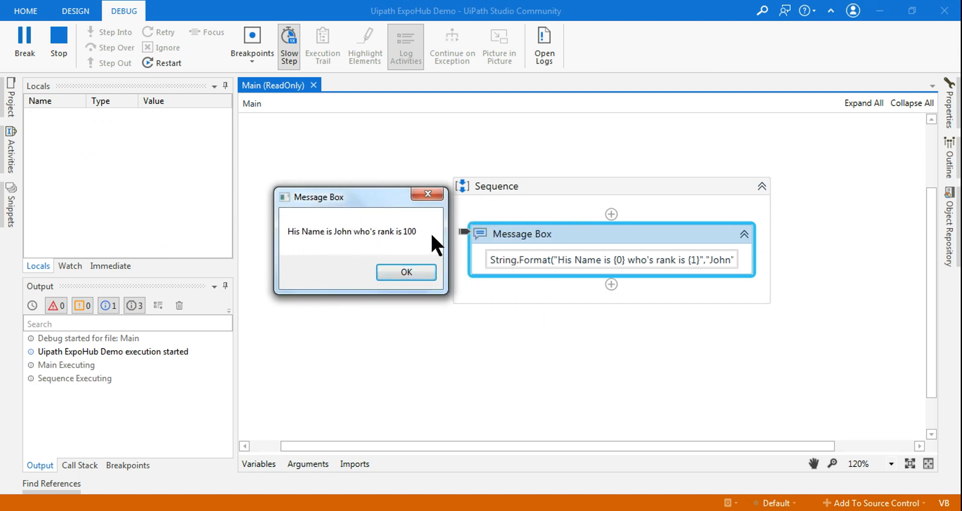
{"action": "left_click", "coordinate": [406, 271]}
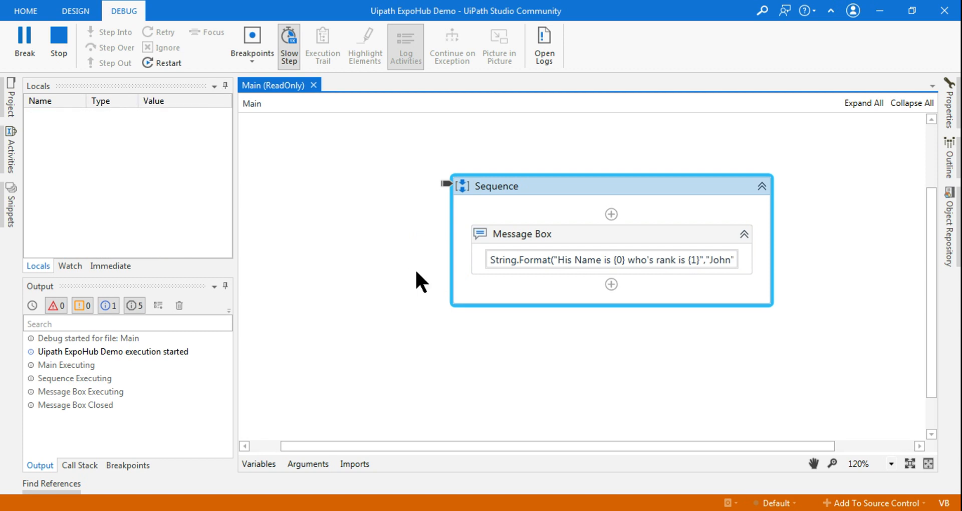
{"action": "left_click", "coordinate": [76, 10]}
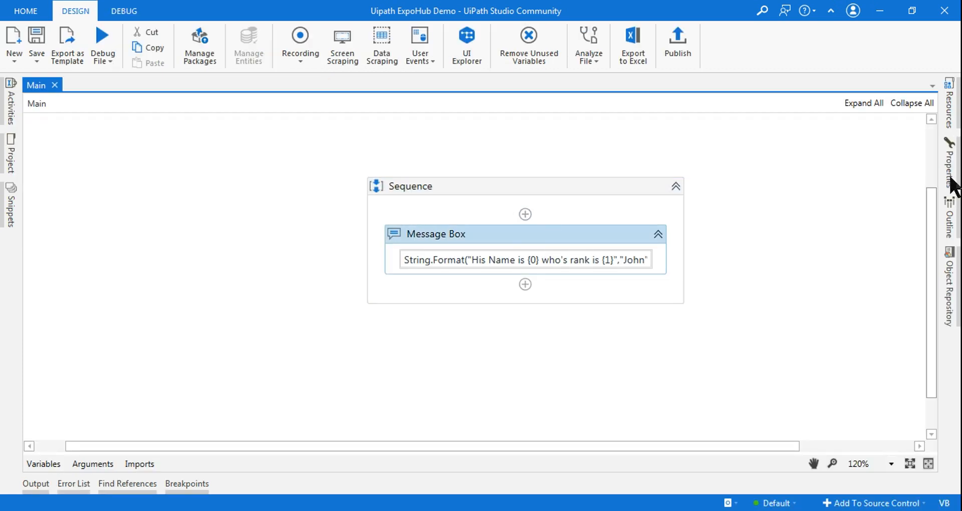
Step: Append "and he is from {2}" to the format string after the rank placeholder
{"action": "left_click", "coordinate": [949, 161]}
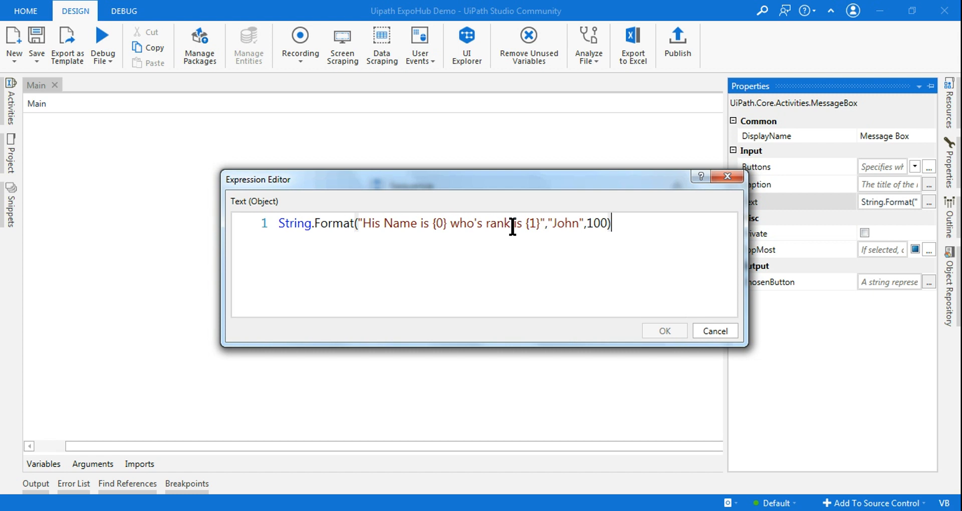
{"action": "left_click_drag", "start_coordinate": [512, 223], "coordinate": [362, 222]}
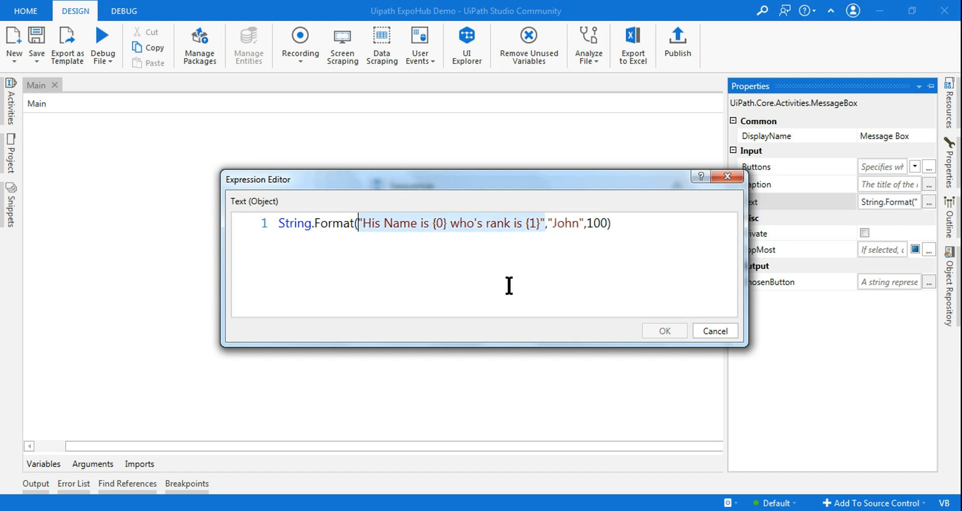
{"action": "left_click", "coordinate": [537, 223]}
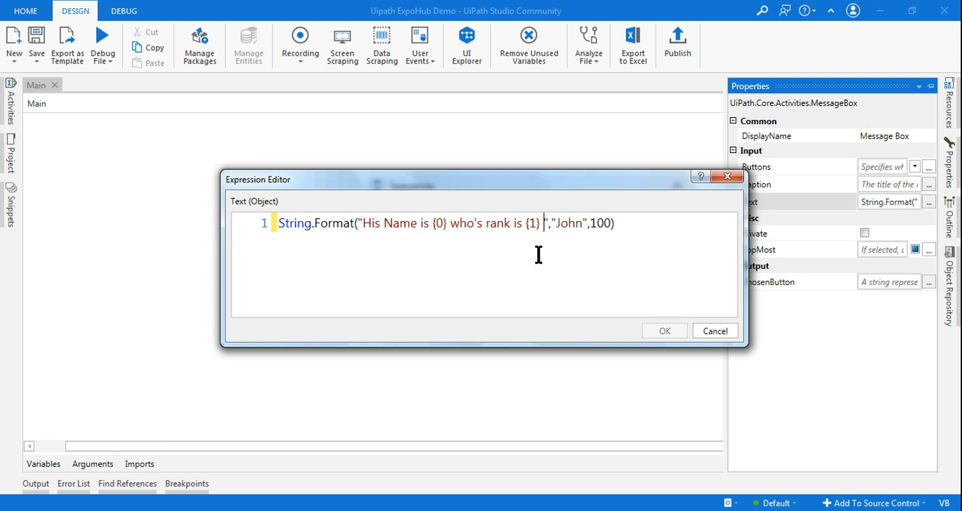
{"action": "type", "text": "and he is from"}
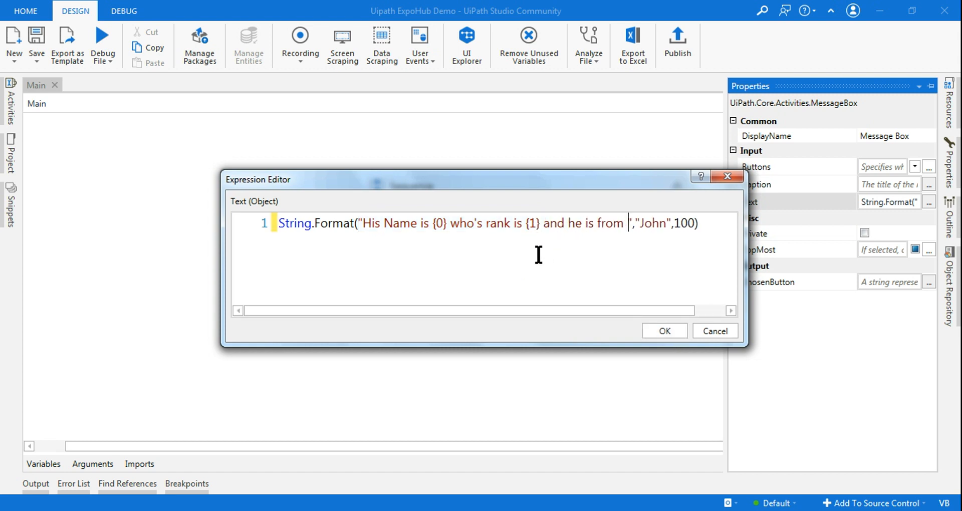
{"action": "type", "text": "{}"}
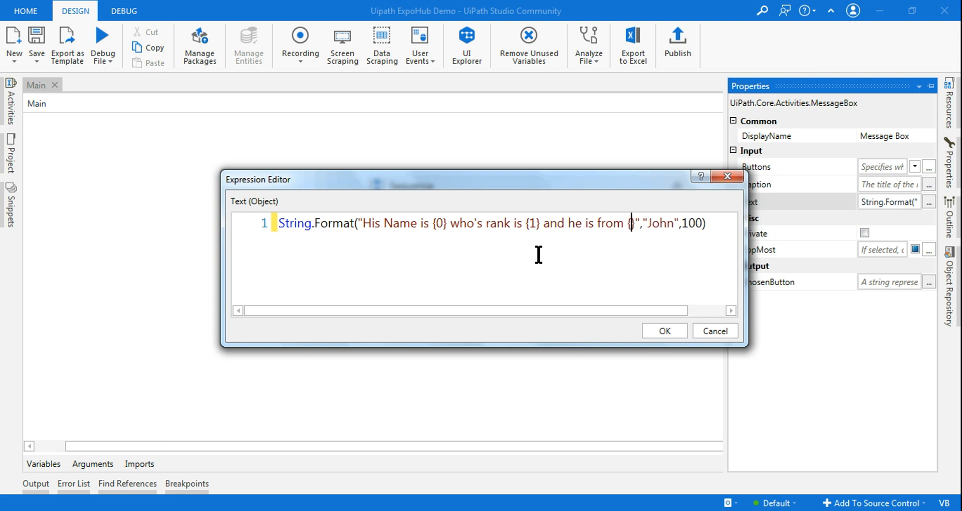
{"action": "type", "text": "2"}
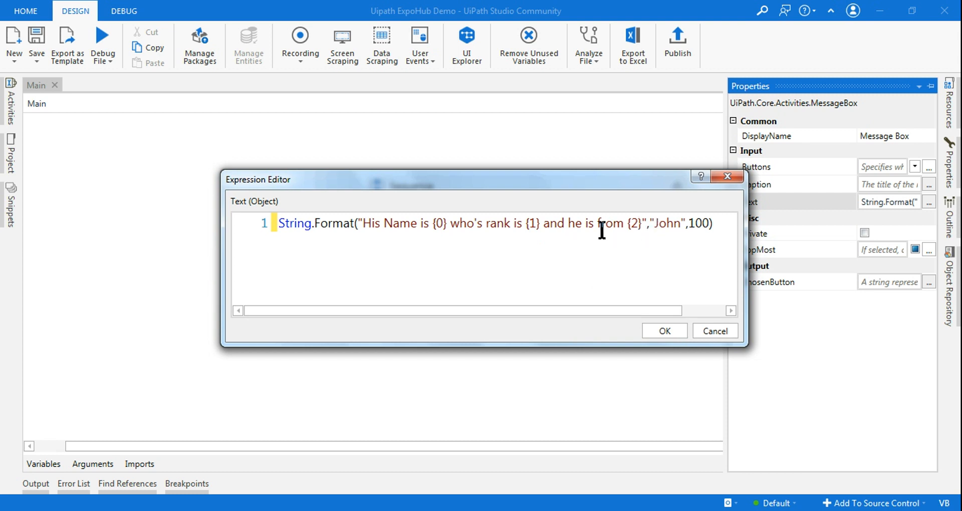
{"action": "mouse_move", "coordinate": [643, 305]}
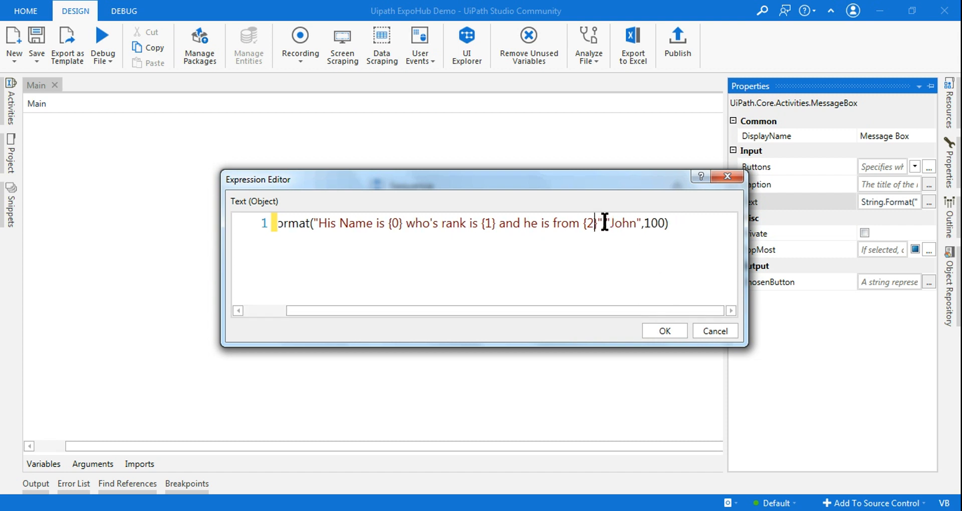
Step: Supply "India" as the third format argument after 100 and confirm the expression
{"action": "double_click", "coordinate": [626, 222]}
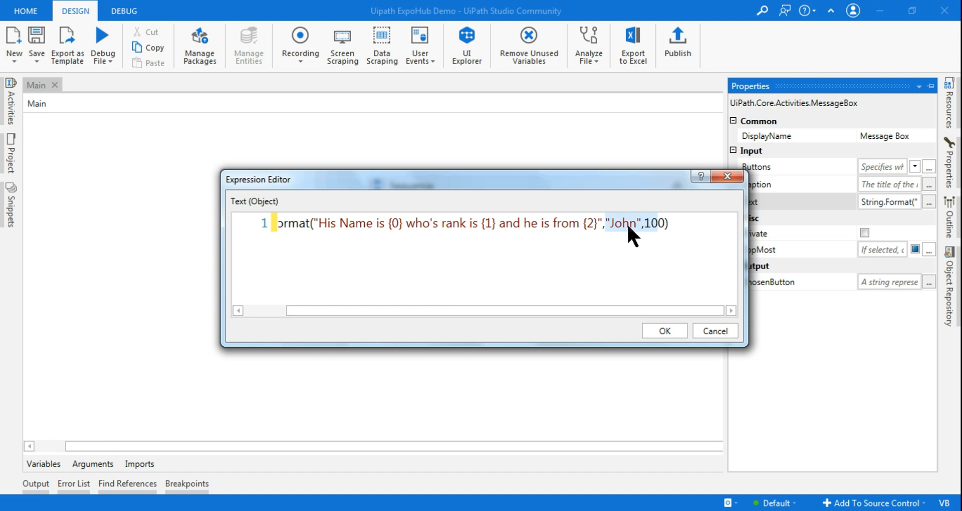
{"action": "left_click", "coordinate": [666, 222]}
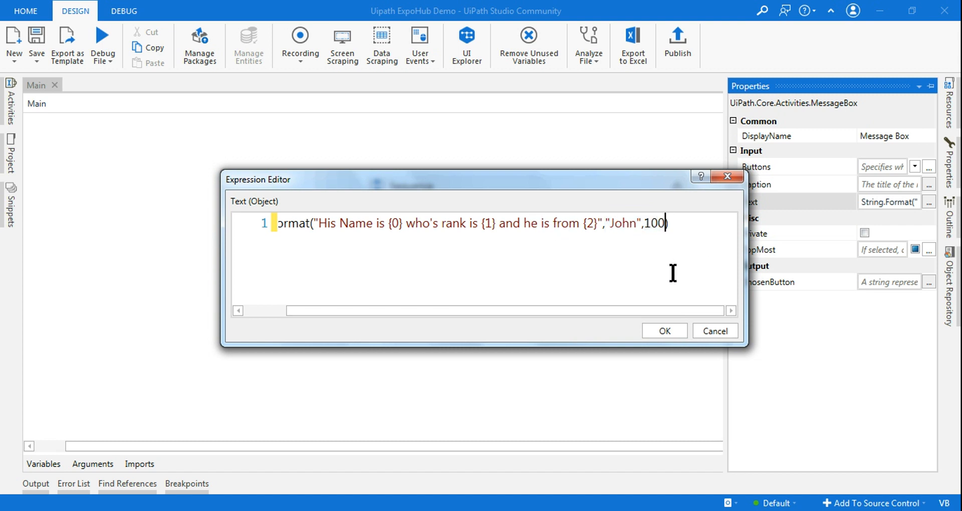
{"action": "type", "text": ","}
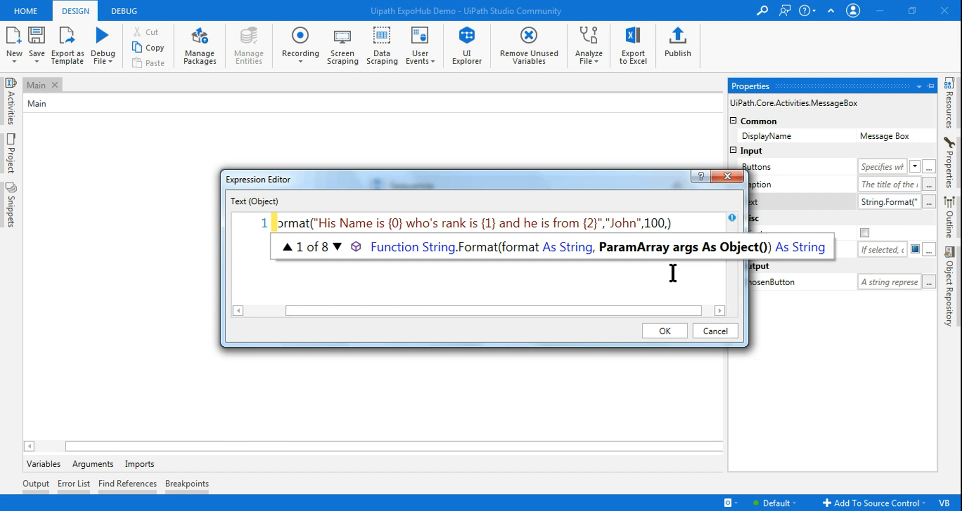
{"action": "mouse_move", "coordinate": [584, 268]}
{"action": "type", "text": "\""}
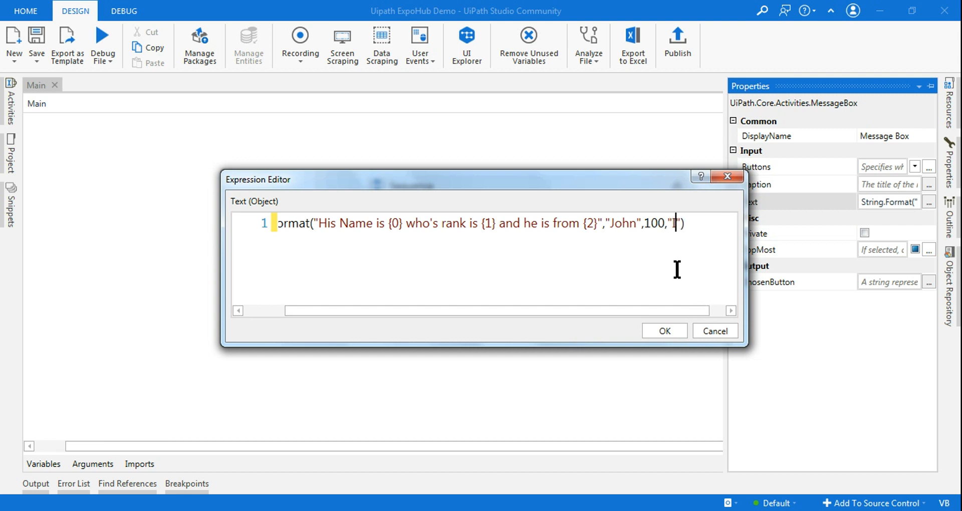
{"action": "type", "text": "ndia"}
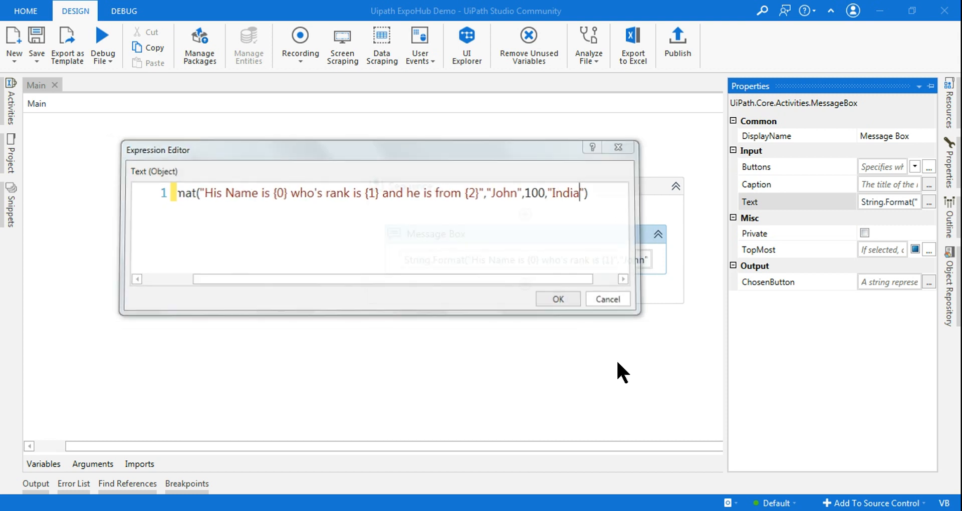
{"action": "left_click", "coordinate": [102, 46]}
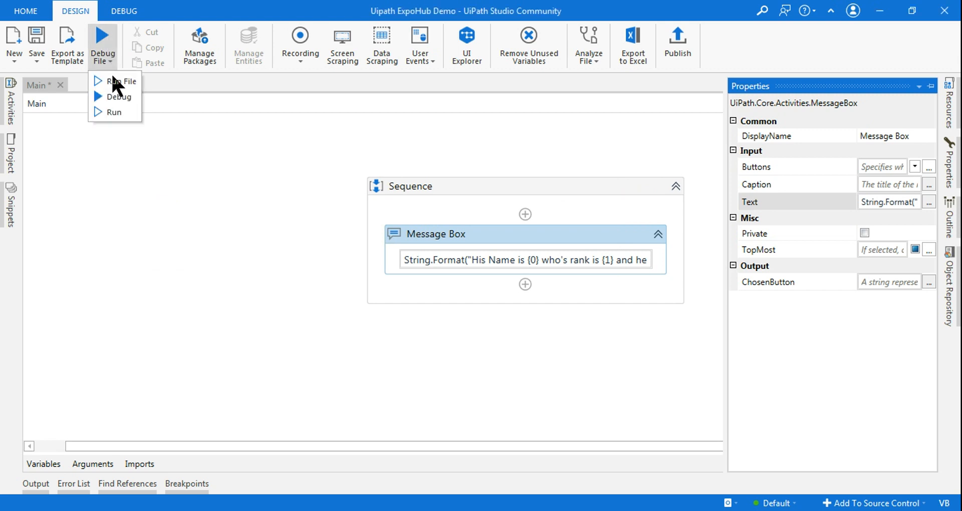
Step: Run the file to display the John / rank 100 / India sentence, then return to the expression
{"action": "left_click", "coordinate": [121, 80]}
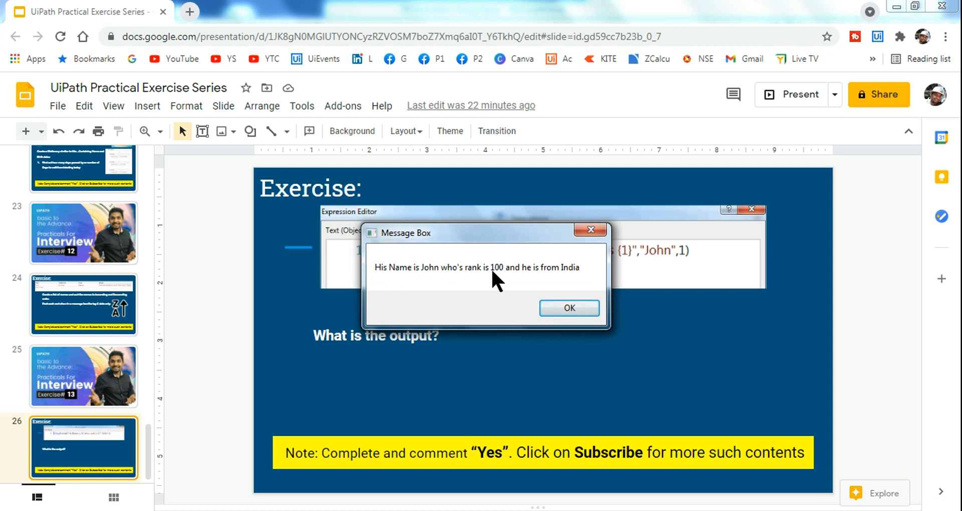
{"action": "mouse_move", "coordinate": [503, 279]}
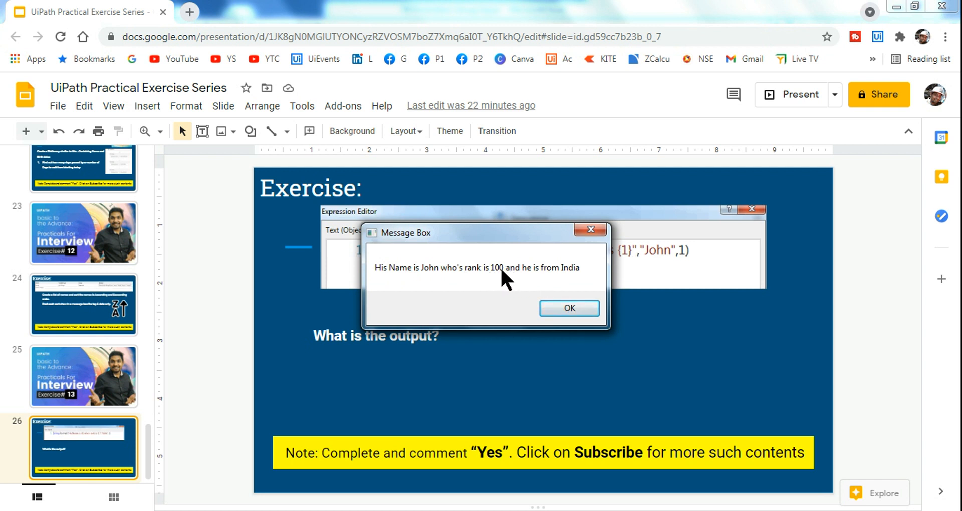
{"action": "mouse_move", "coordinate": [561, 284]}
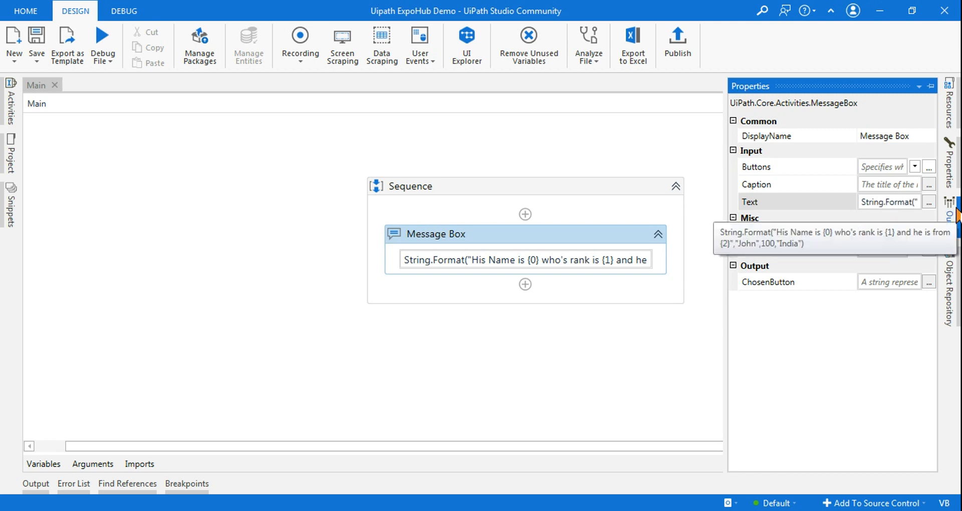
{"action": "left_click", "coordinate": [930, 202]}
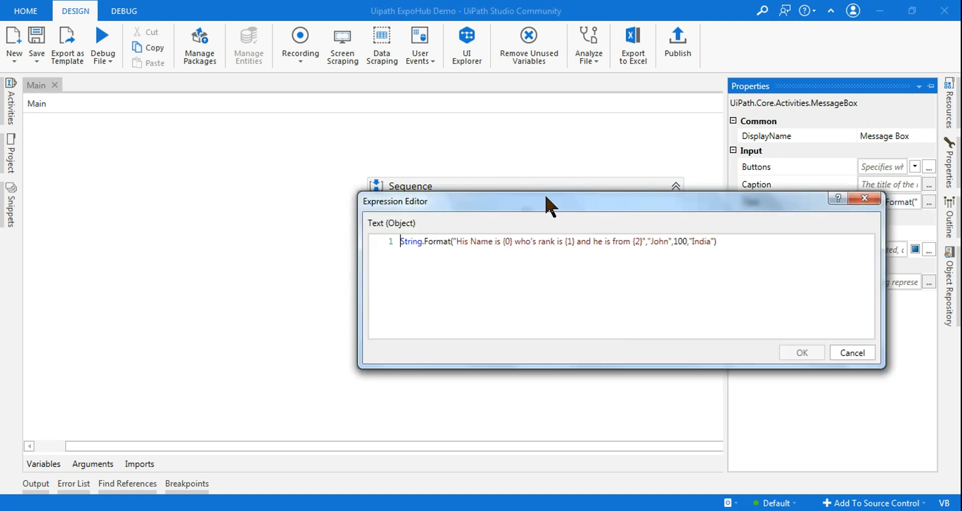